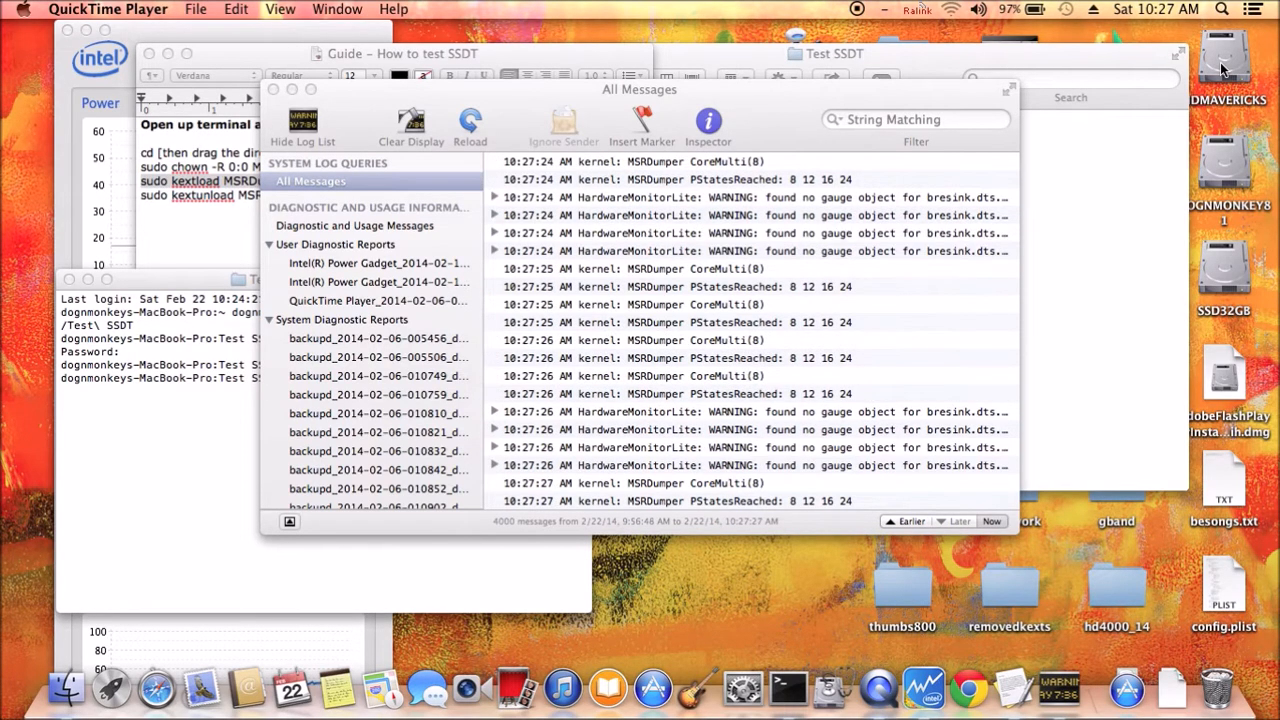
Step: After reviewing the MSRDumper P-states (8 12 16 24), open the HDMAVERICKS drive
click(1224, 65)
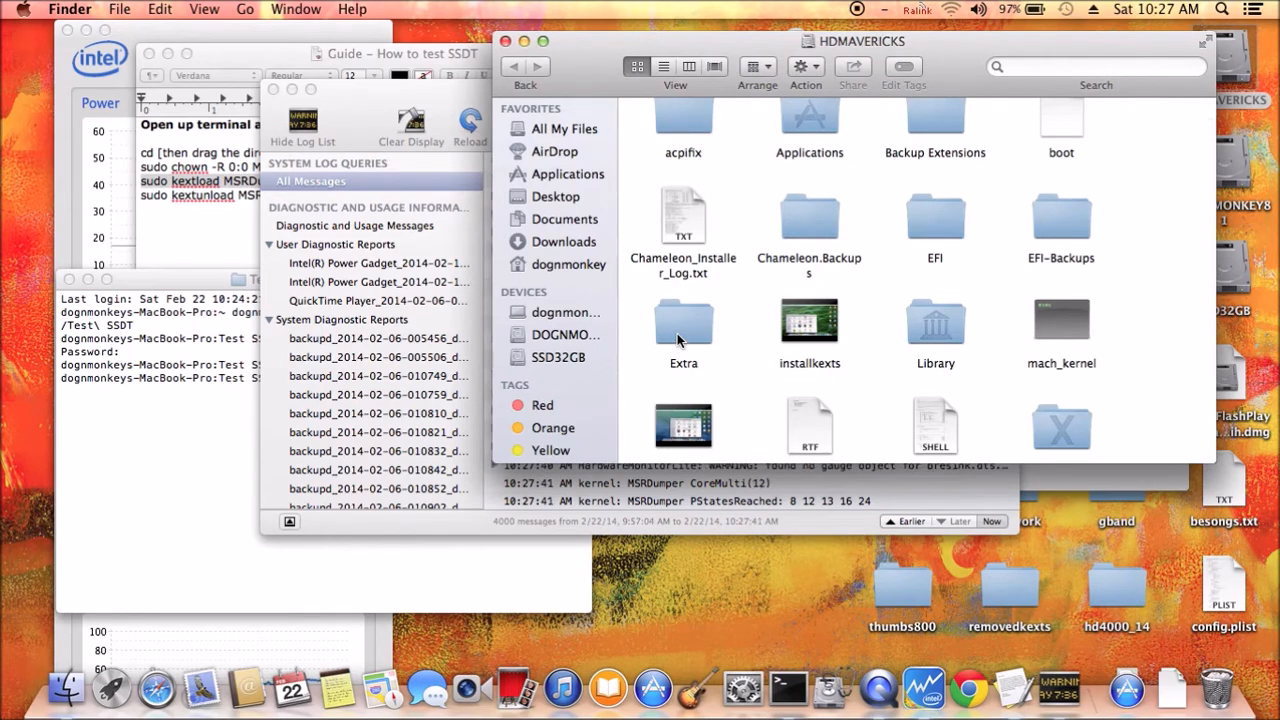
Step: Open the Extra folder and view org.chameleon.Boot.plist
double_click(683, 330)
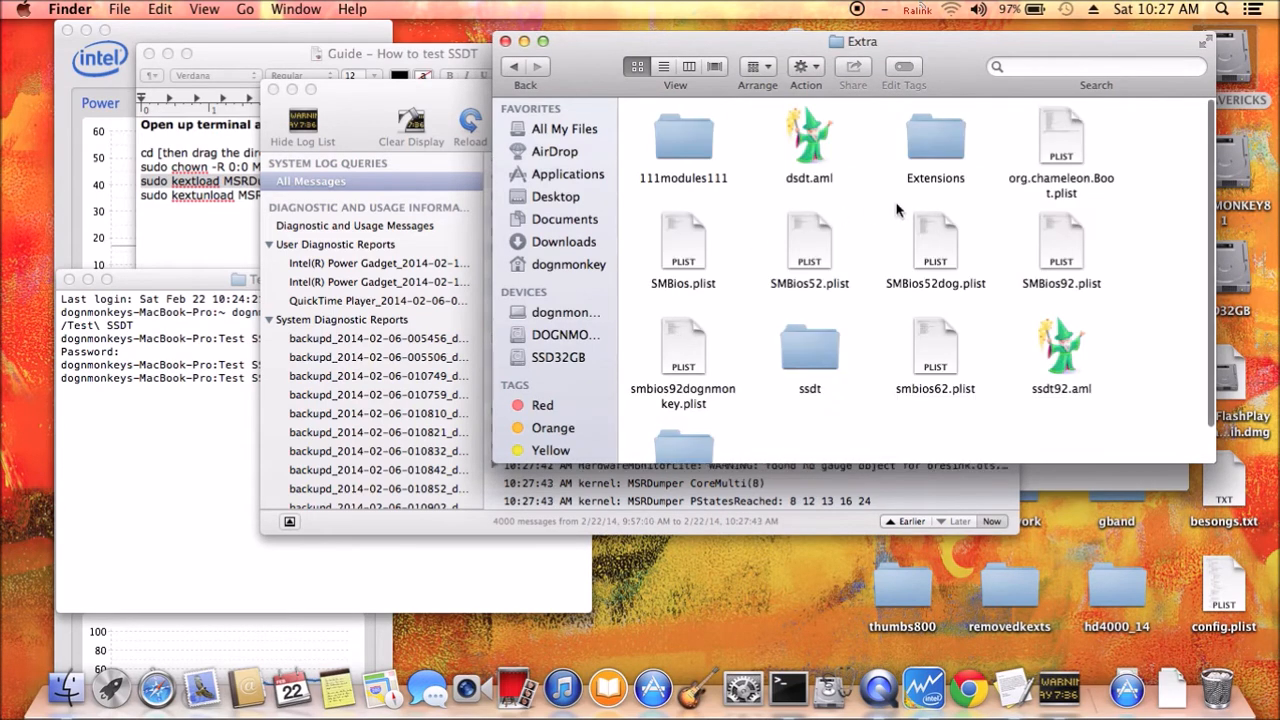
click(1061, 140)
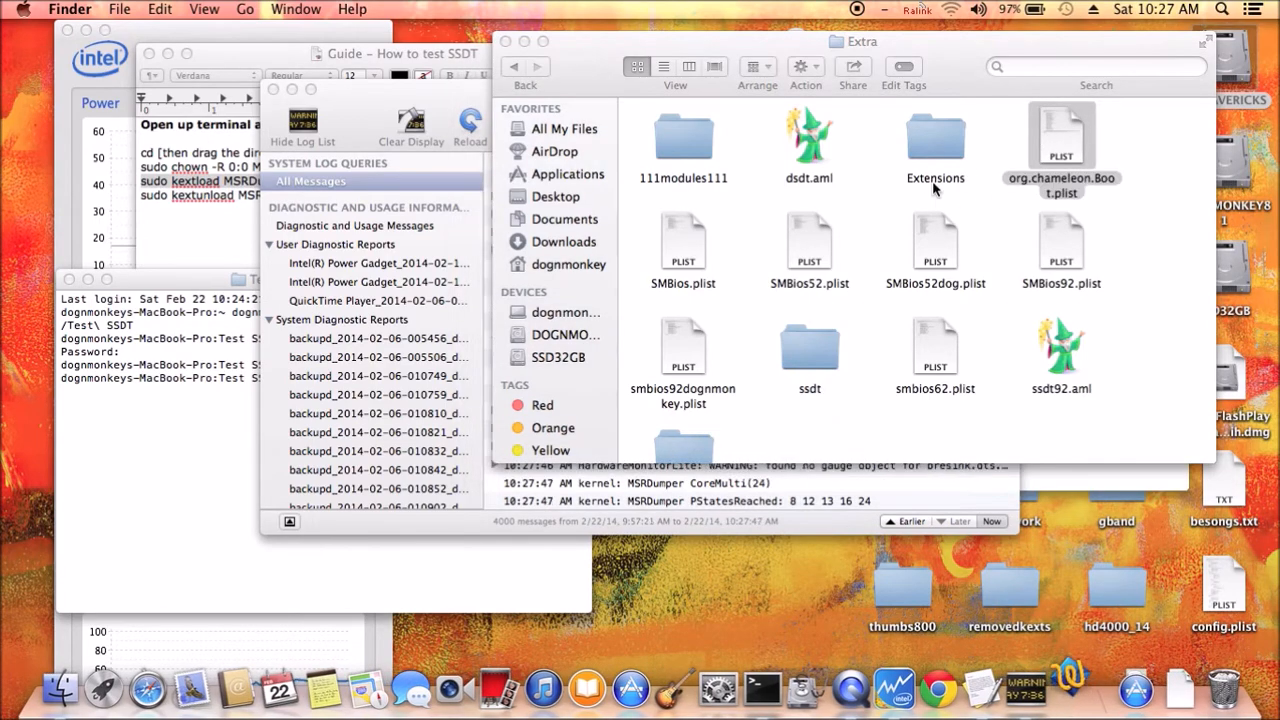
double_click(1061, 140)
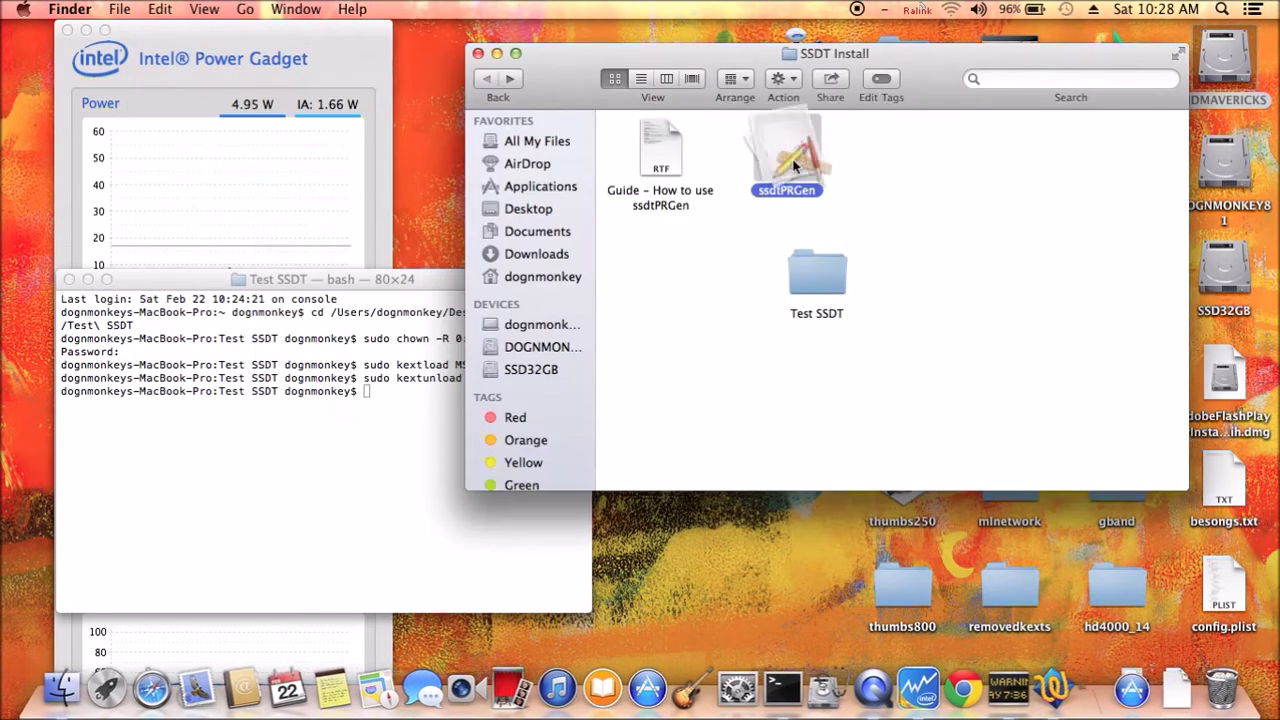
Step: Run ssdtPRGen to build ssdt_pr.aml, answering n to the Clover copy prompt
double_click(786, 150)
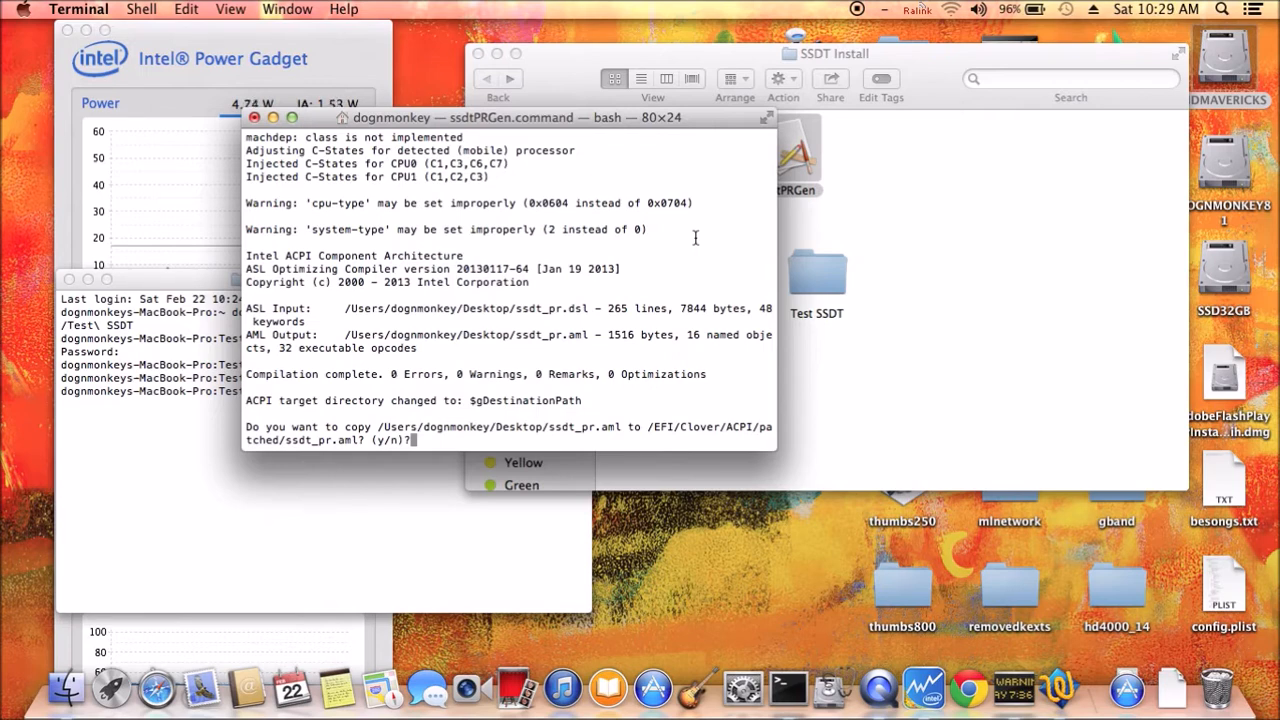
text(n)
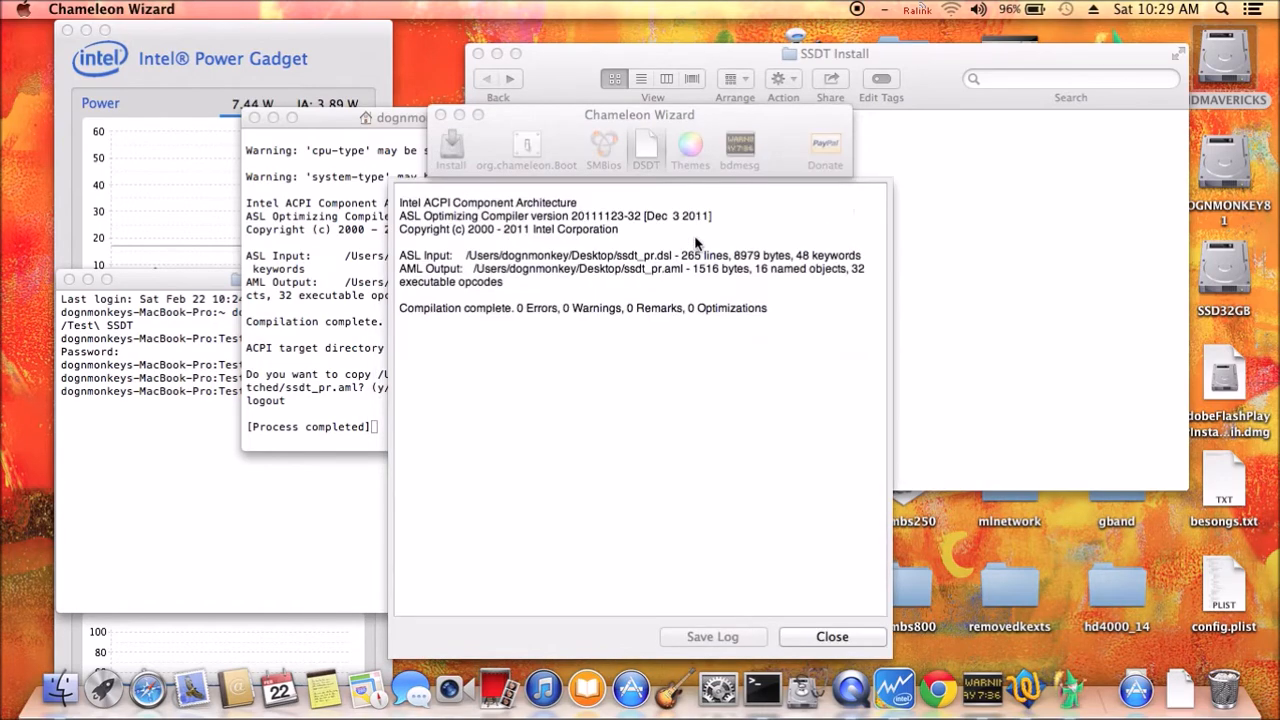
Step: Bring up the context menu for ssdt_pr.aml on the Desktop to open it in DSDTSE
right_click(793, 375)
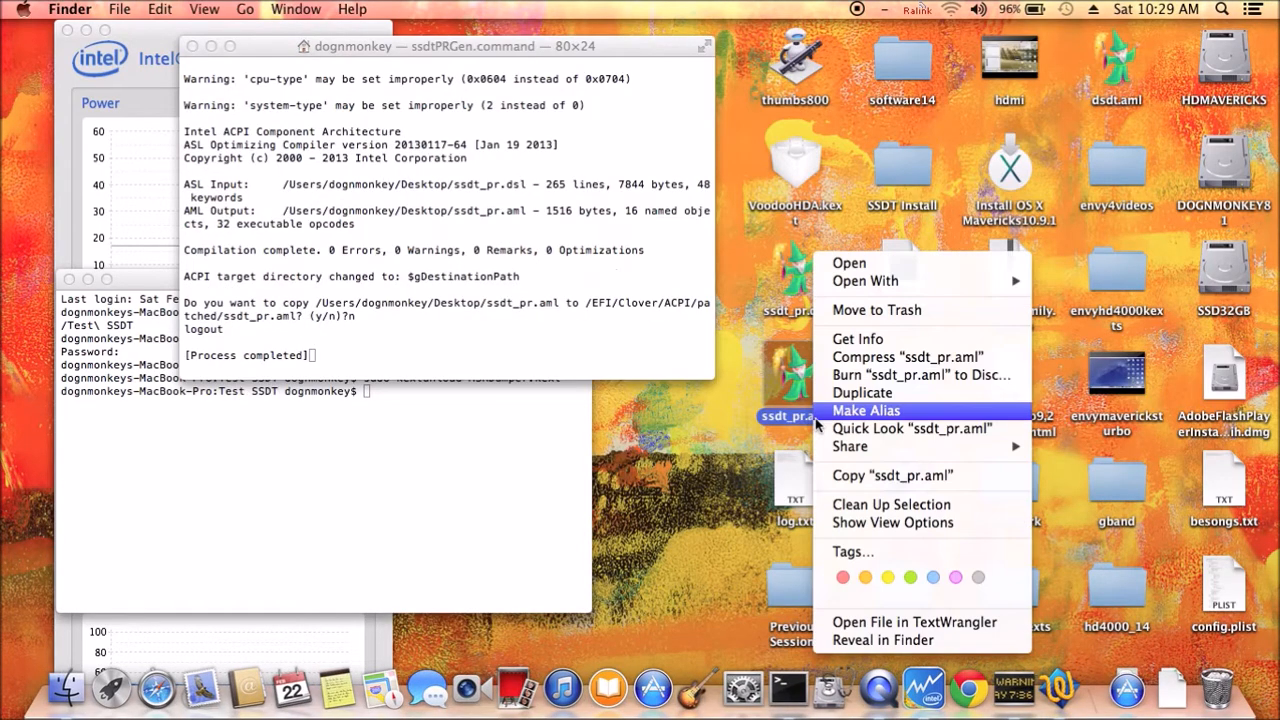
mouse_move(865, 281)
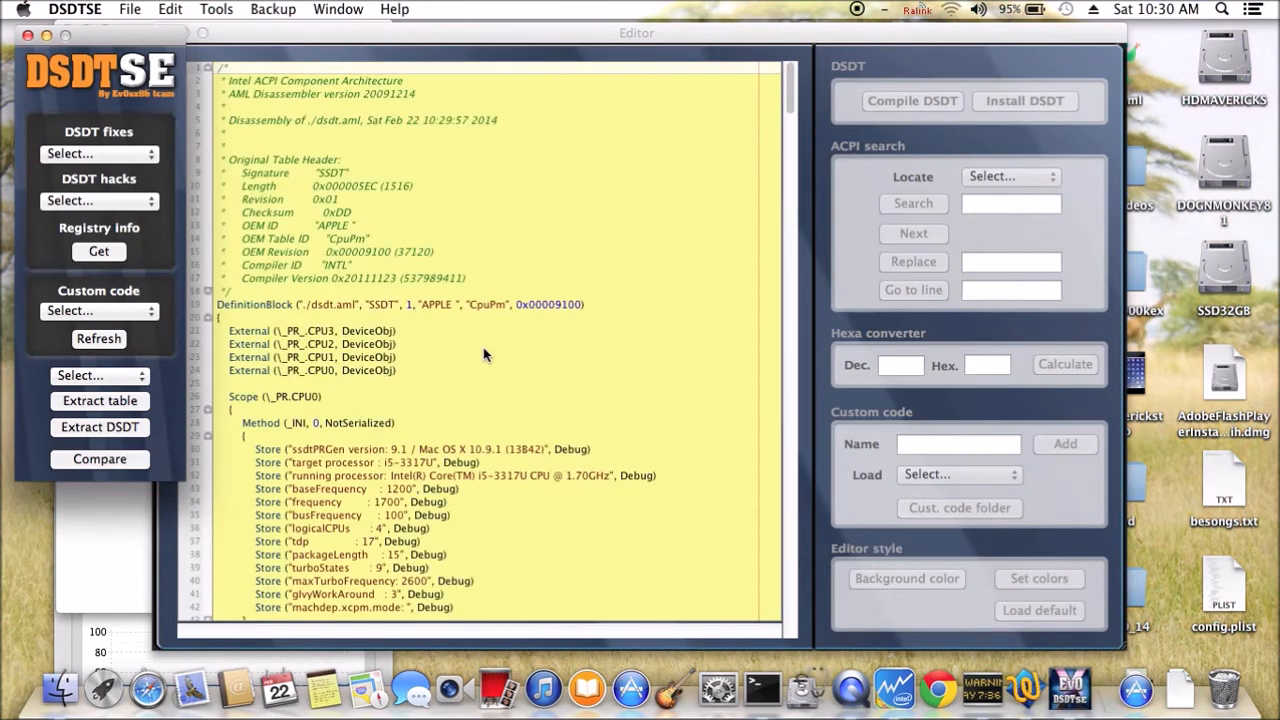
Step: Scroll the ssdt_pr.aml code to the 2600 max turbo frequency and compile it
scroll(down, 3)
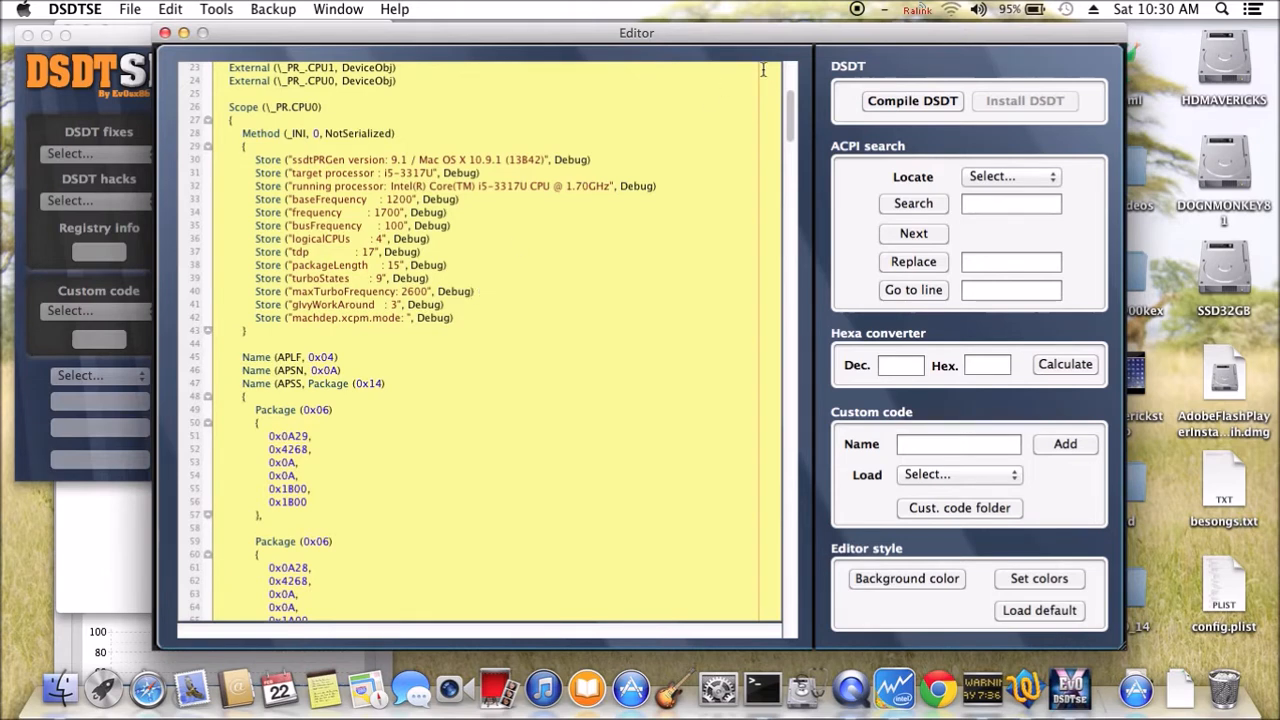
click(911, 100)
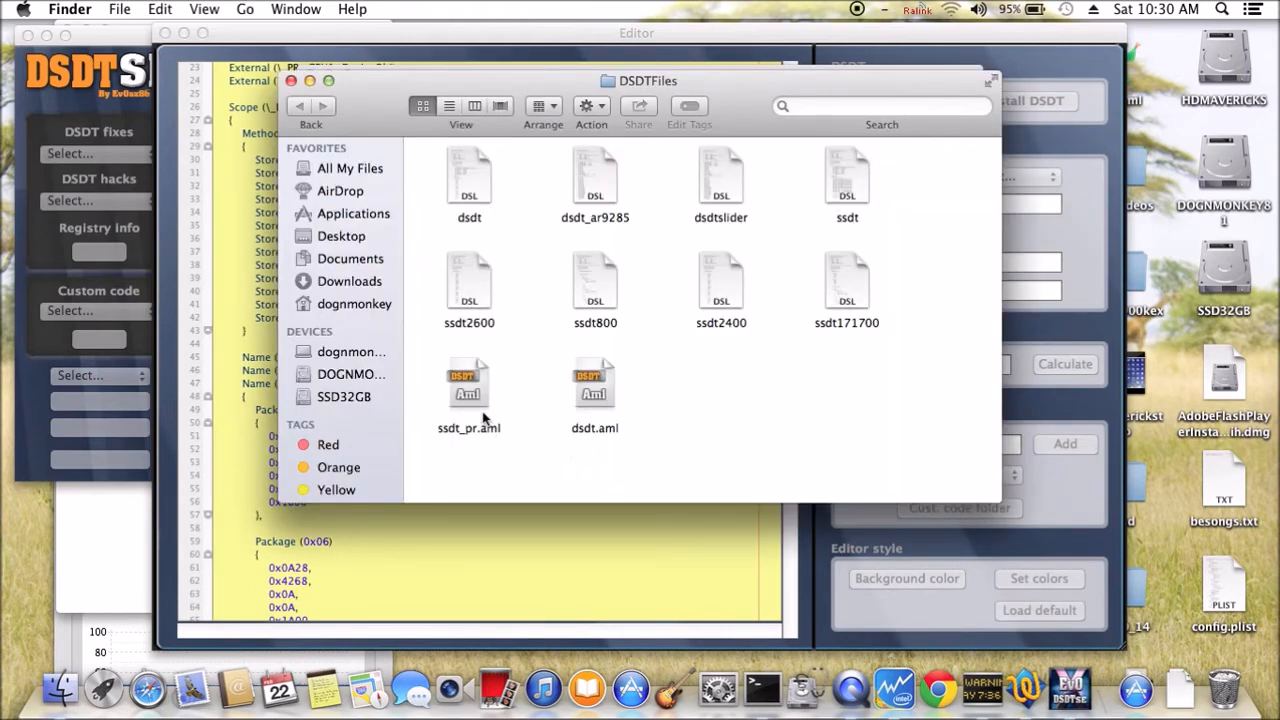
Step: Select ssdt_pr.aml in DSDTFiles and bring up its menu to copy it
click(469, 388)
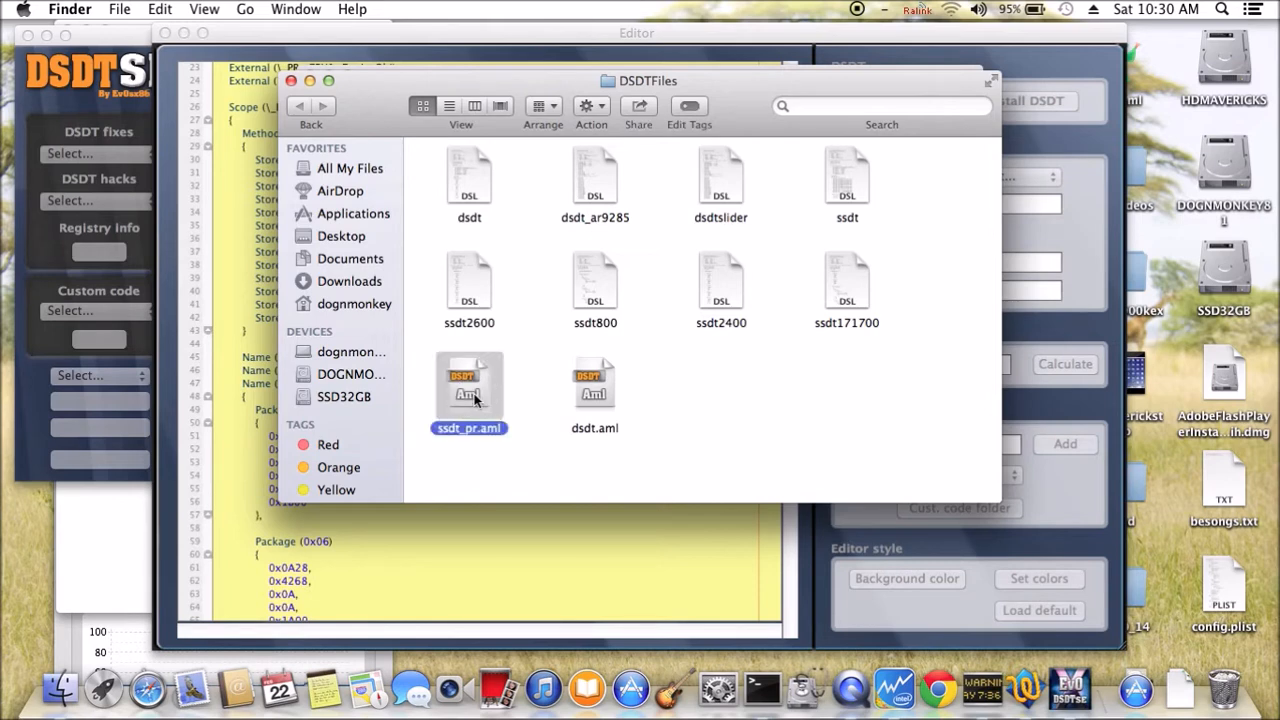
right_click(469, 390)
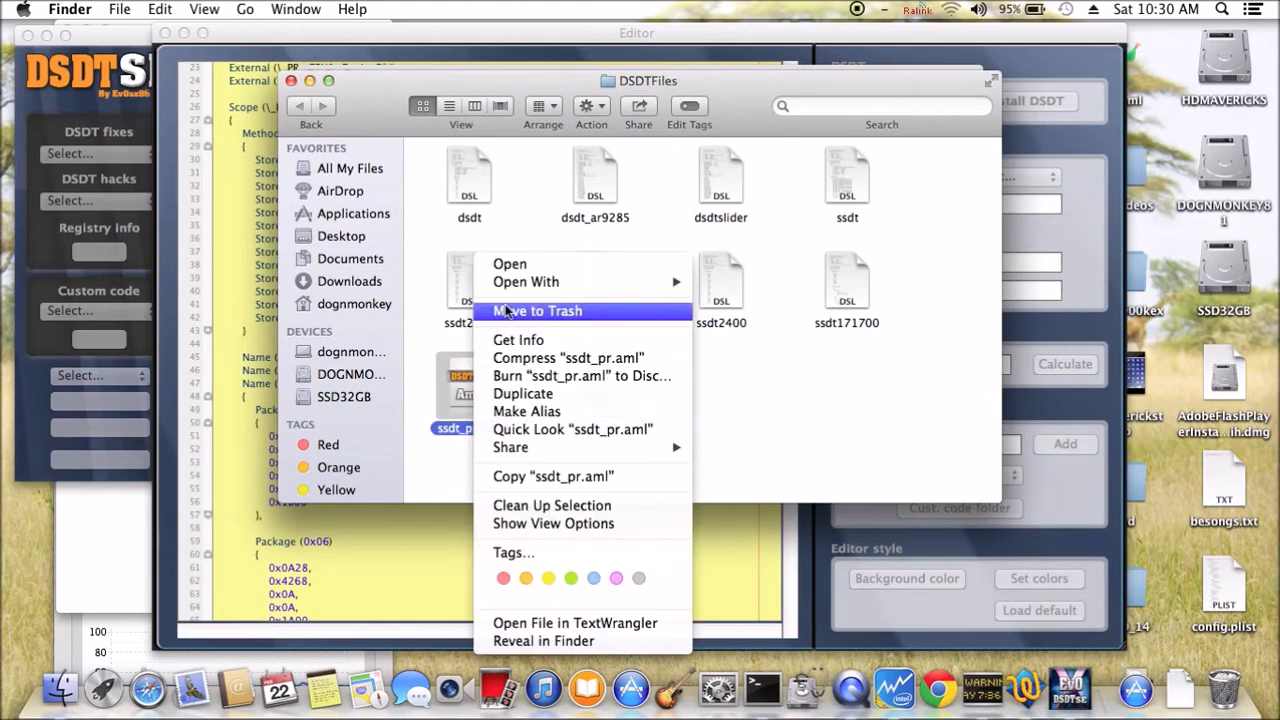
mouse_move(553, 476)
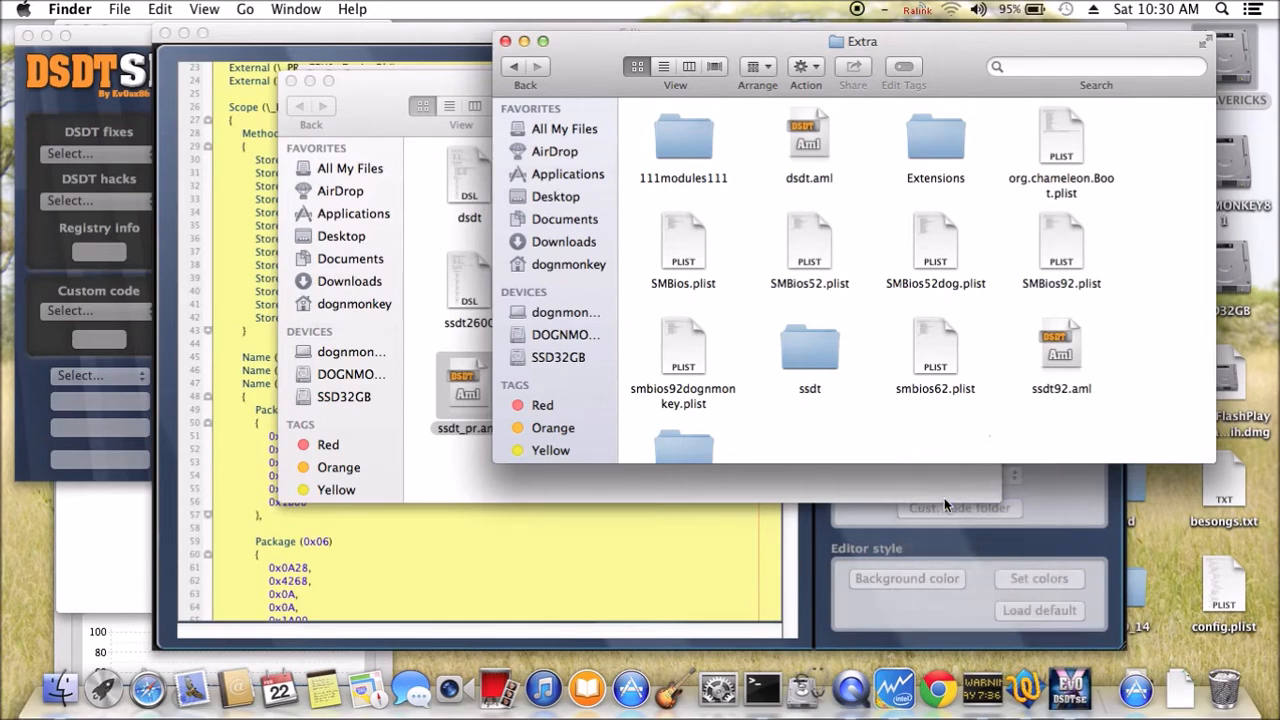
Step: In Extra, find the pasted ssdt_pr.aml and begin renaming it to ssdt.aml
scroll(down, 3)
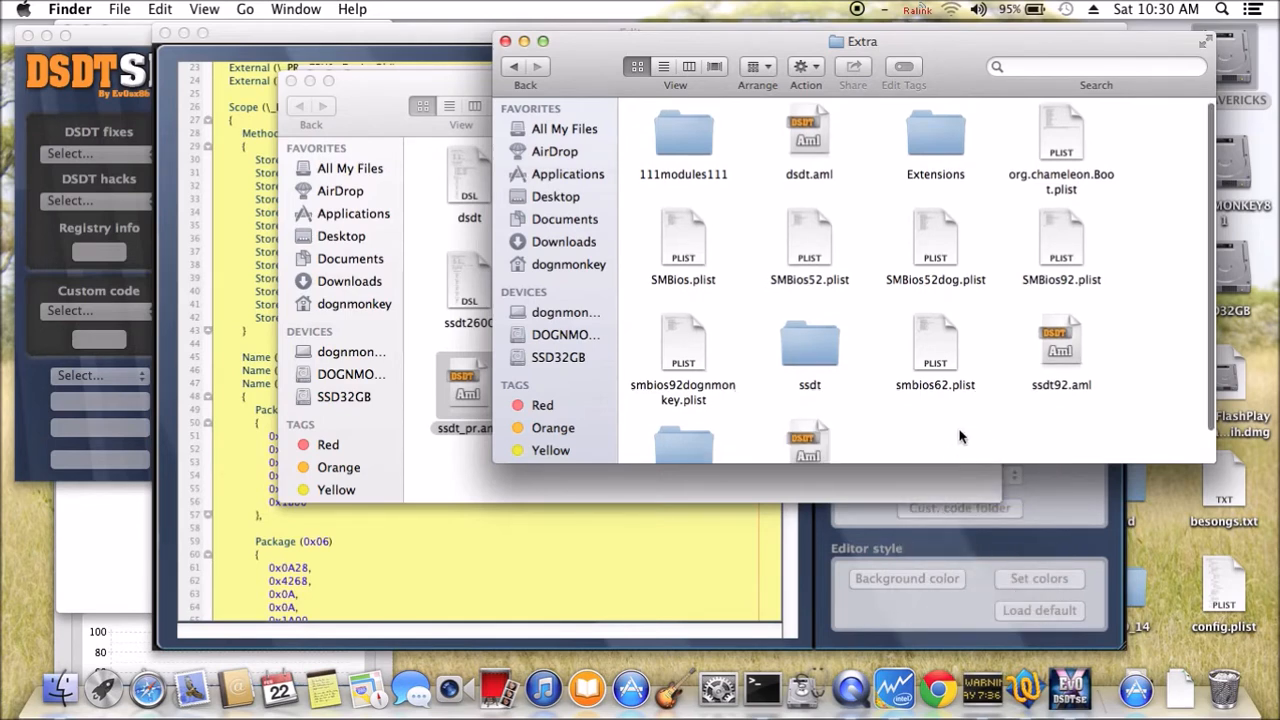
scroll(down, 3)
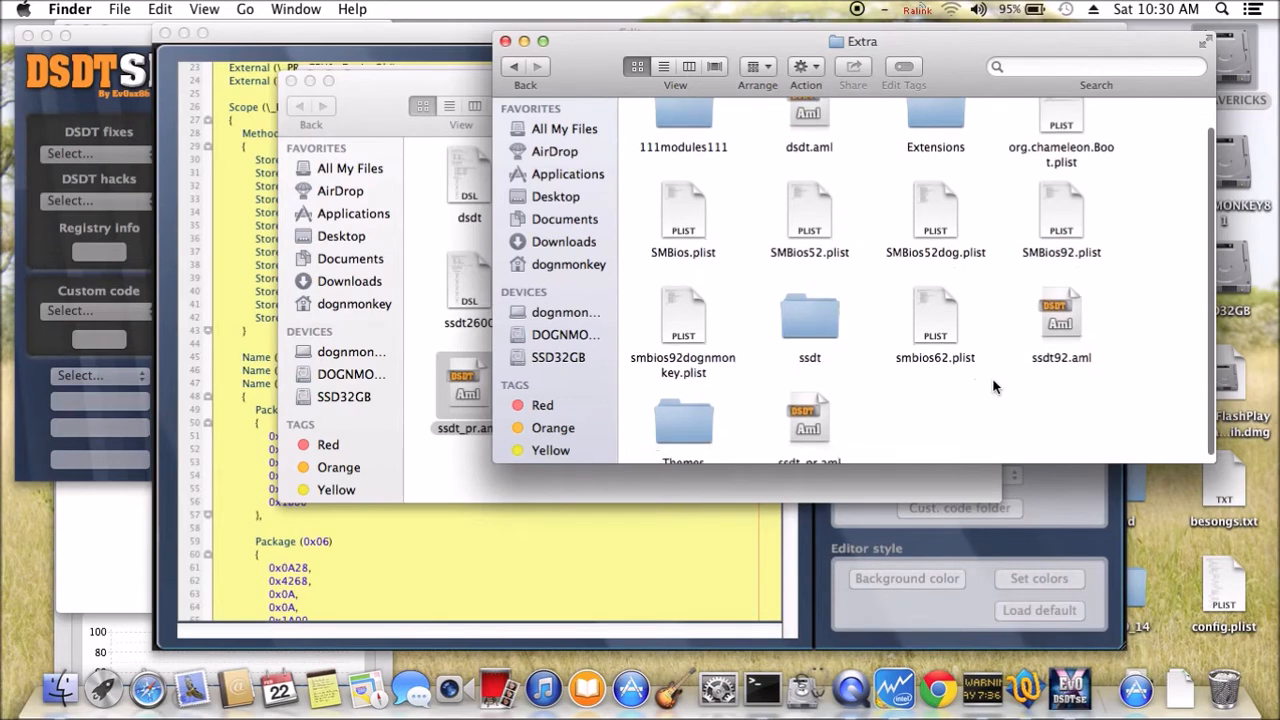
scroll(down, 3)
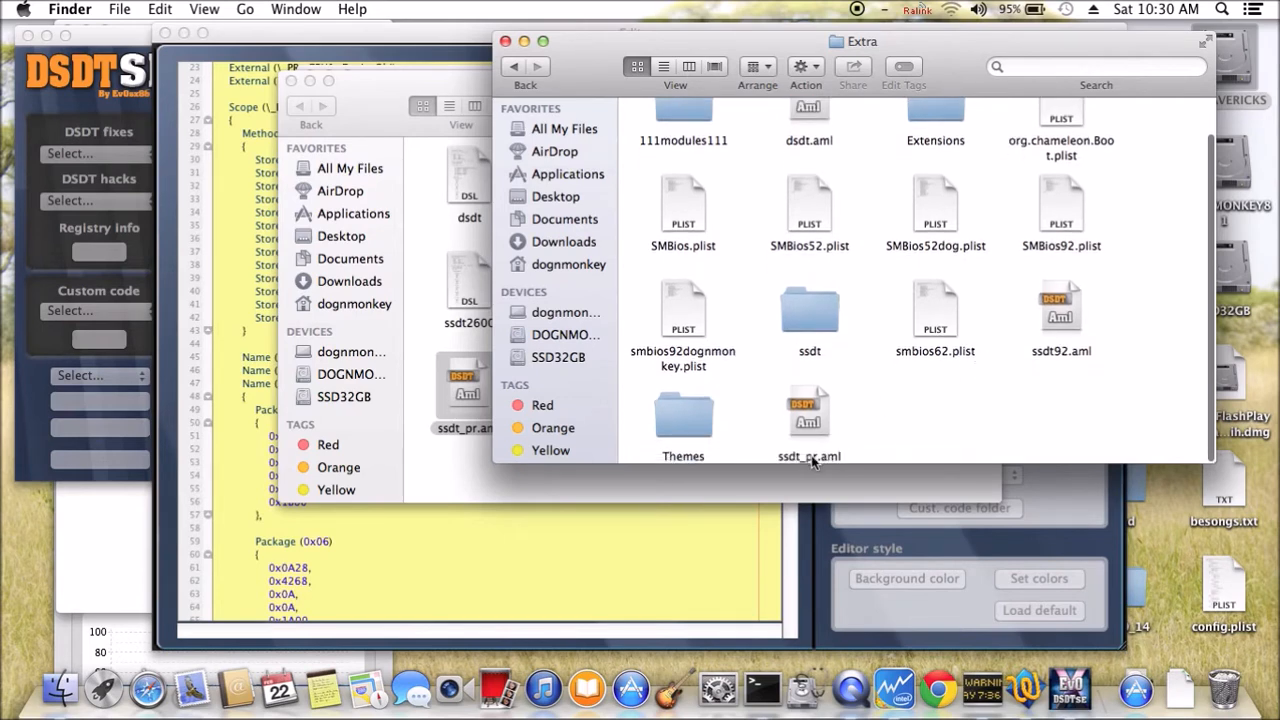
click(809, 415)
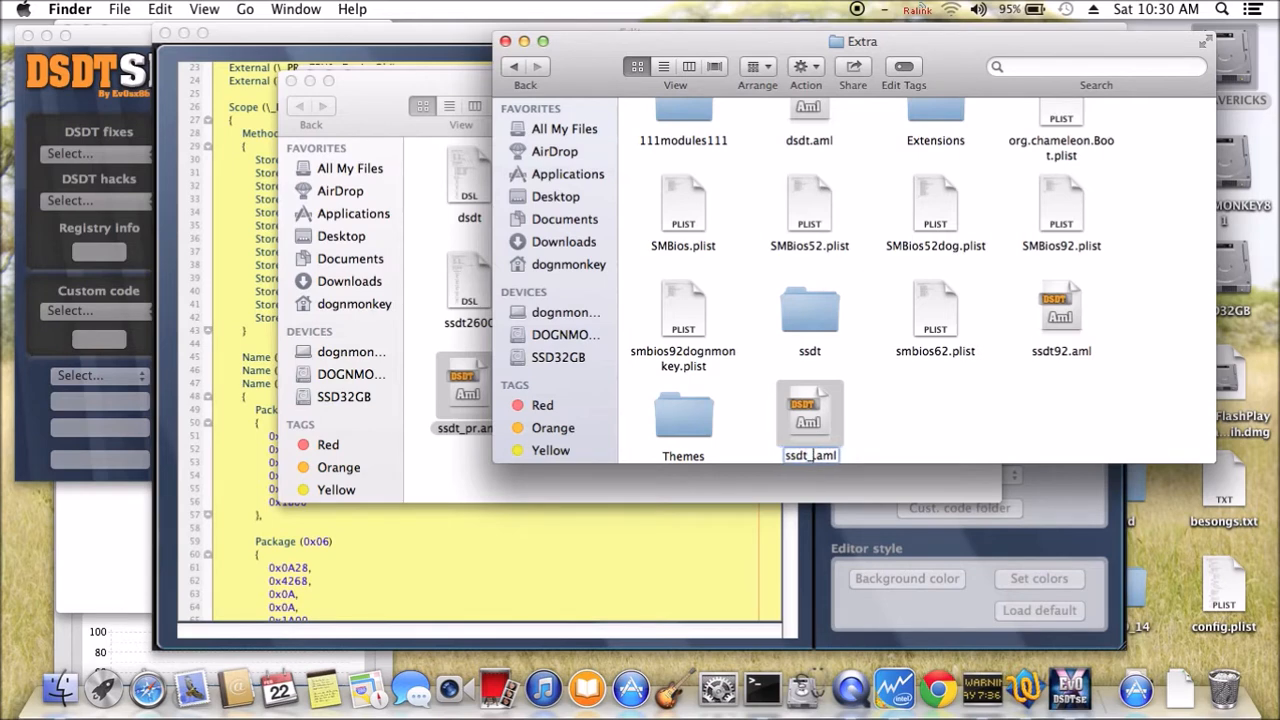
click(810, 420)
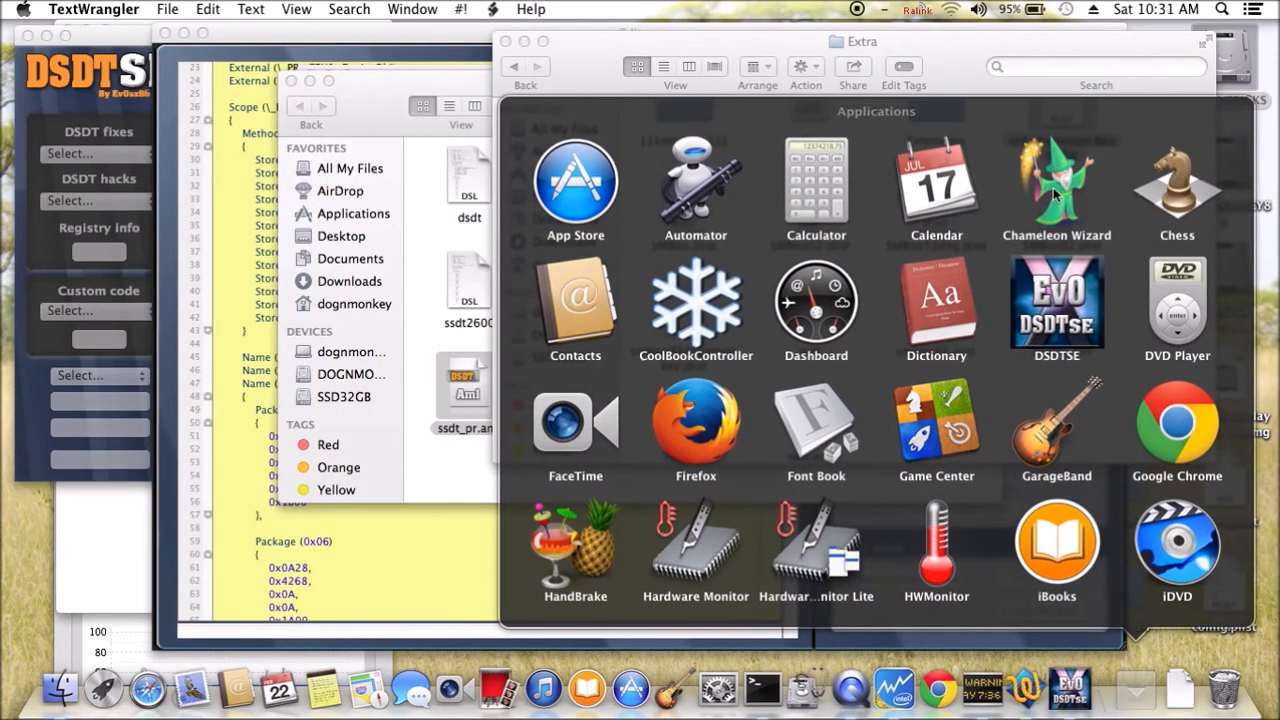
Step: Launch Chameleon Wizard and open its org.chameleon.Boot settings to load the SSDT
double_click(1056, 180)
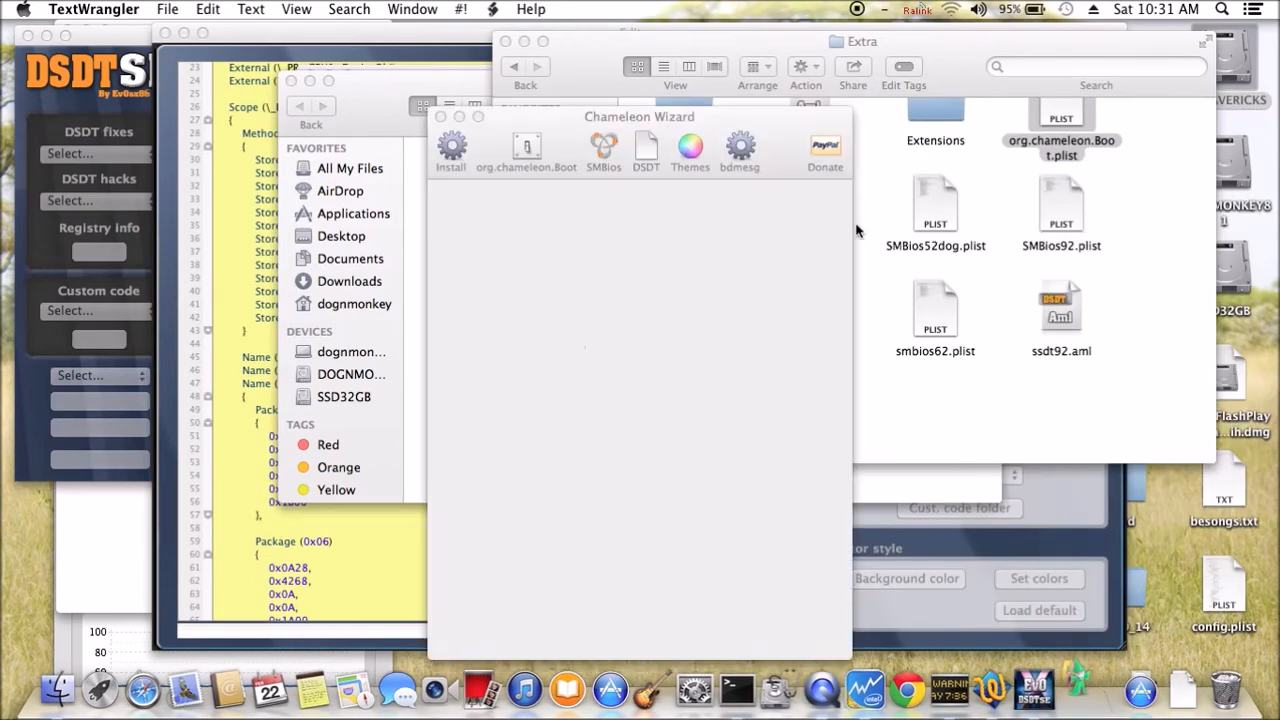
click(526, 150)
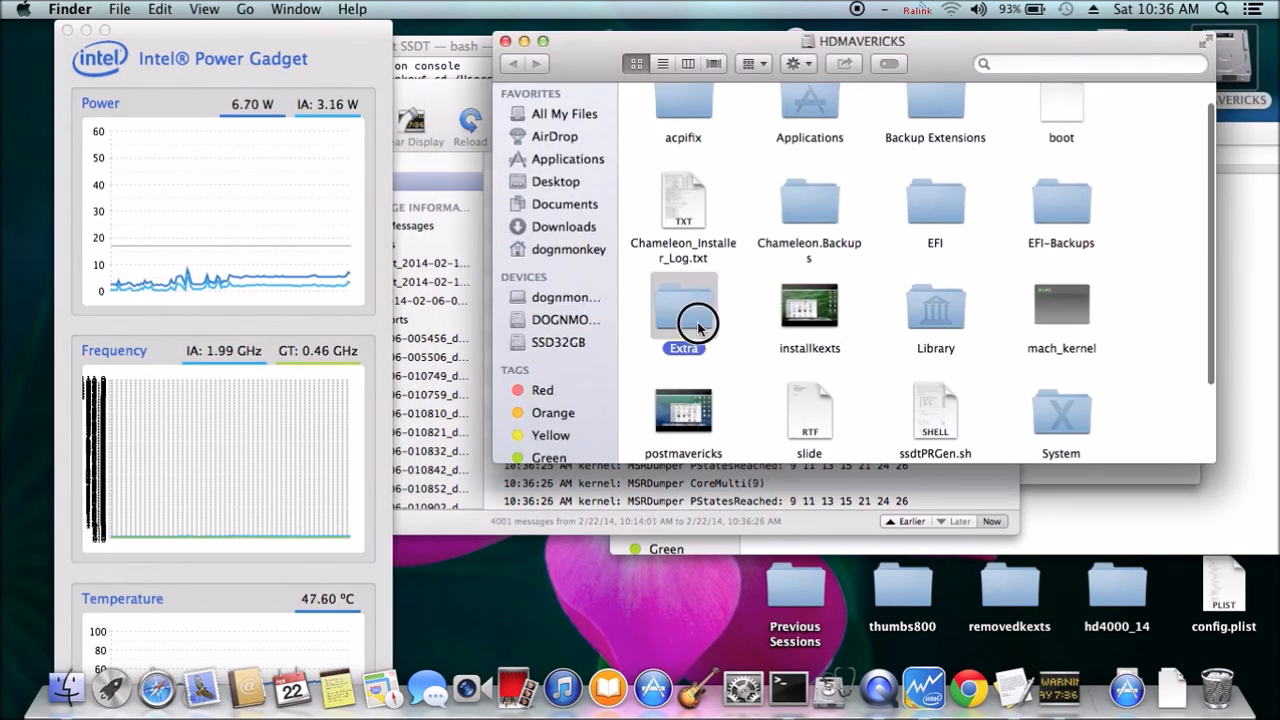
Step: Open HDMAVERICKS's Extra folder to confirm ssdt.aml is there
double_click(683, 305)
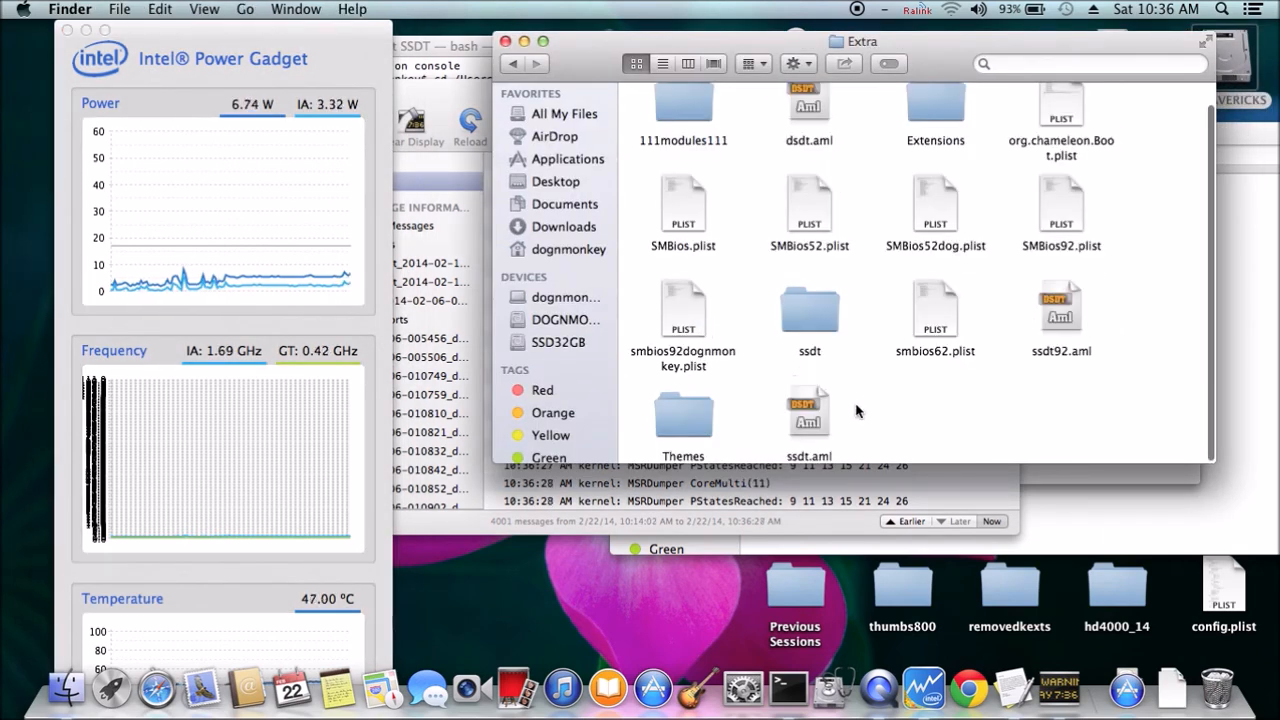